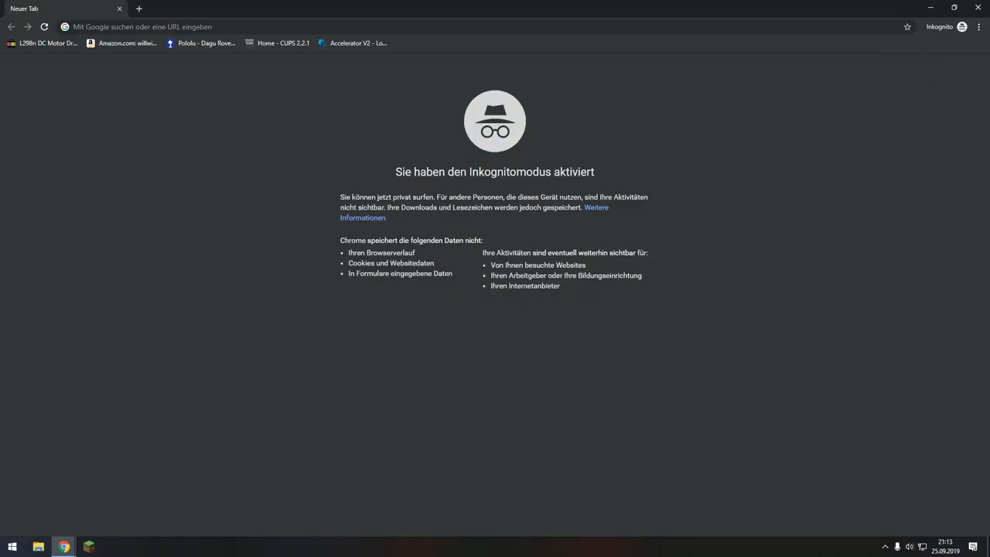
- Download the Raspbian Buster with desktop and recommended software ZIP from raspberrypi.org/downloads
{"action": "left_click", "coordinate": [310, 26]}
{"action": "type", "text": "raspberrypi.org/downloads/"}
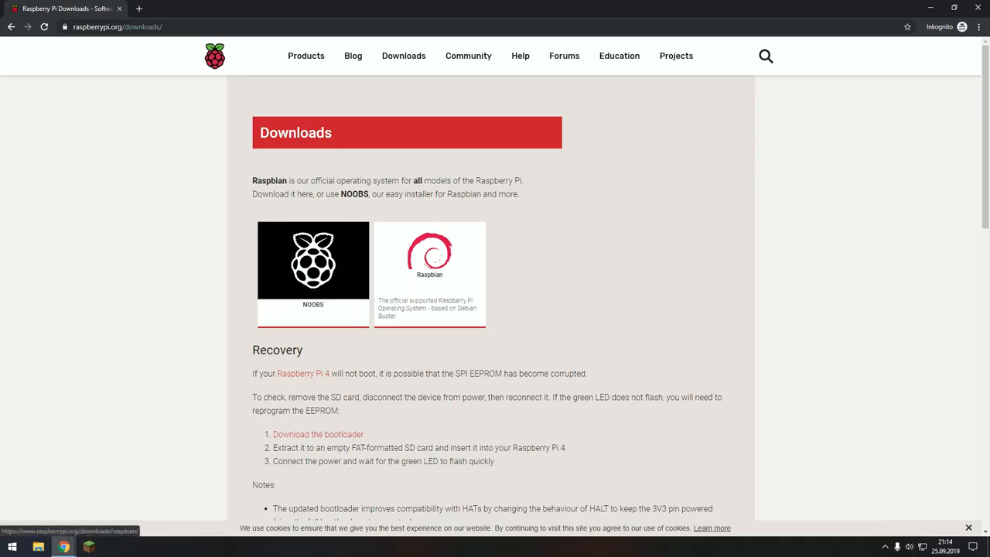
{"action": "left_click", "coordinate": [430, 262]}
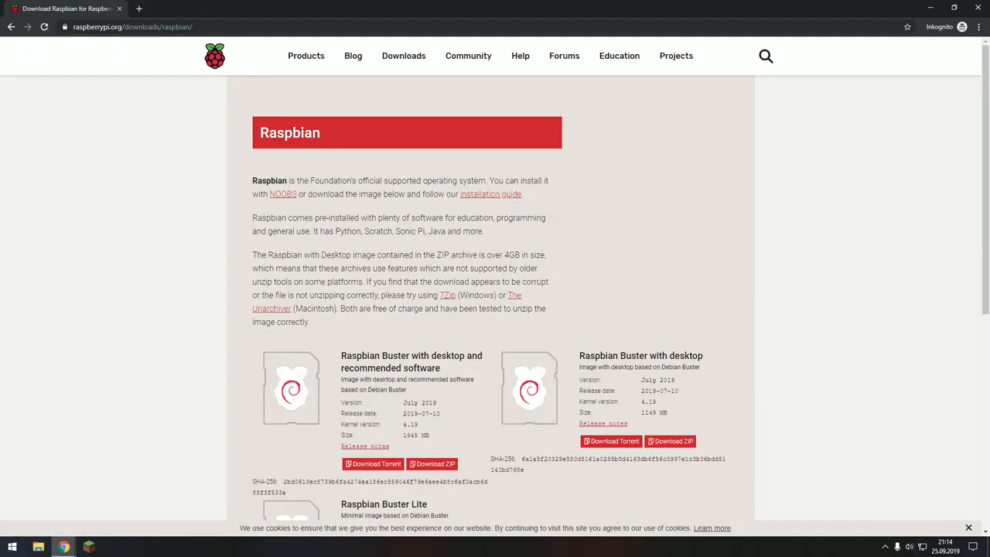
{"action": "scroll", "scroll_direction": "down", "scroll_amount": 3}
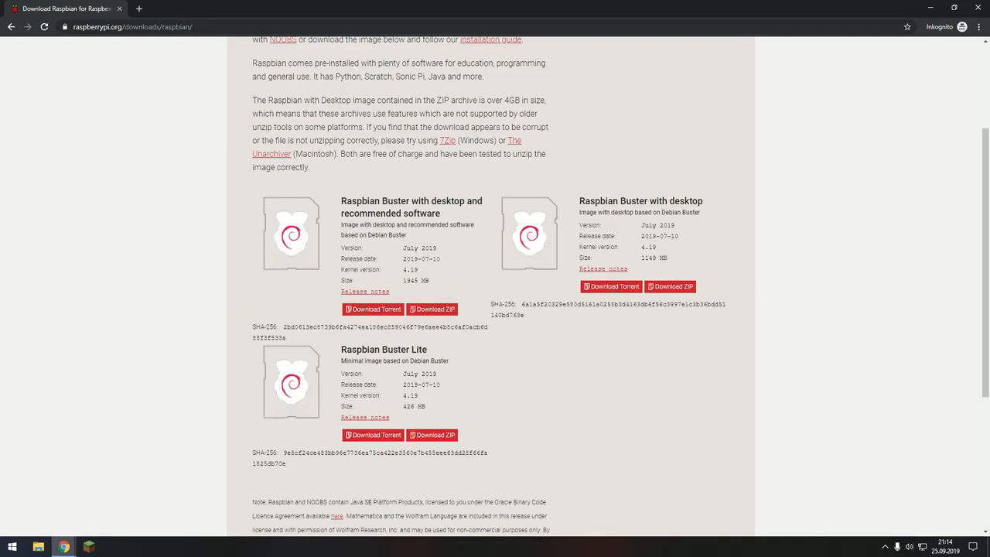
{"action": "mouse_move", "coordinate": [431, 310]}
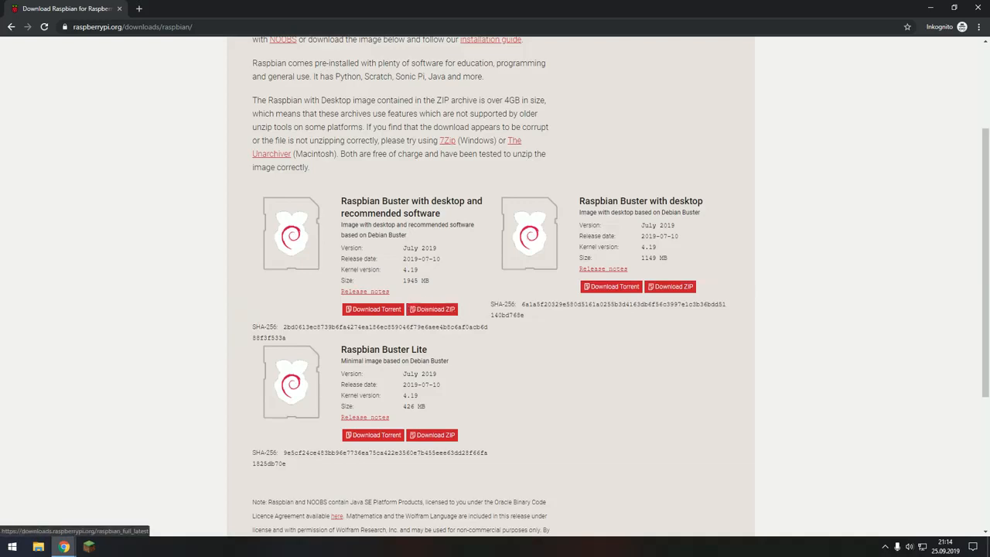
{"action": "left_click", "coordinate": [432, 309]}
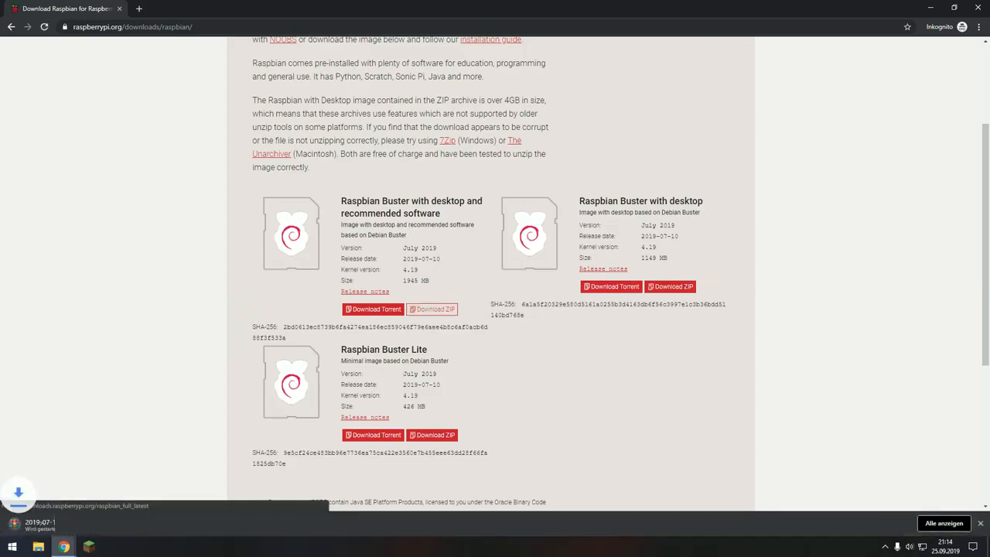
{"action": "left_click", "coordinate": [432, 310]}
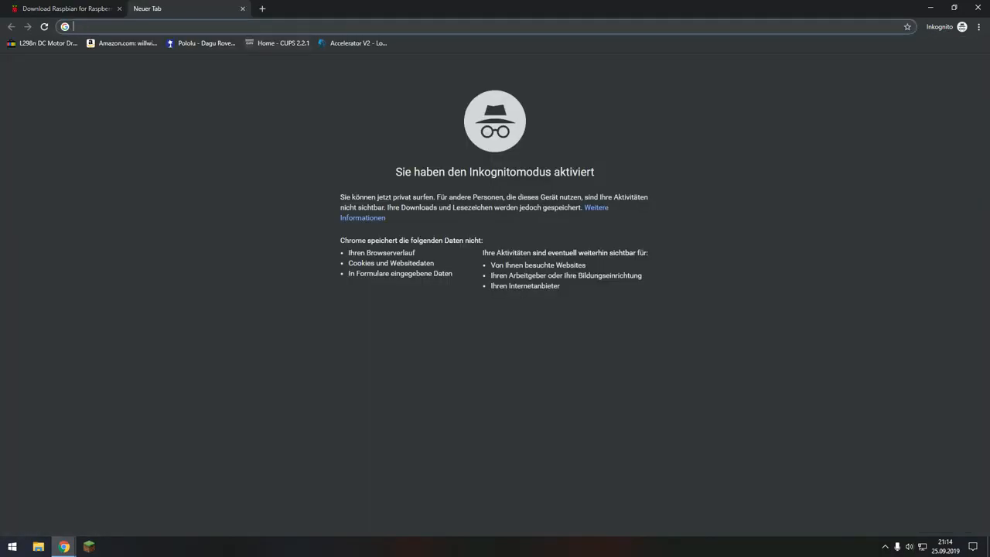
- Visit balena.io/etcher/ in the browser, then return to the Windows desktop
{"action": "type", "text": "balena.io/etcher/"}
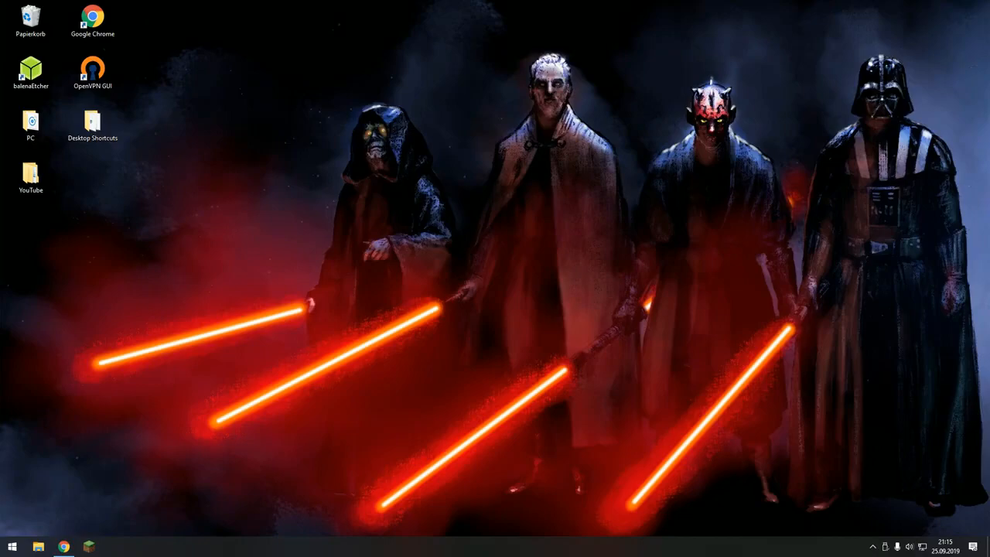
- Launch balenaEtcher from its desktop shortcut, with the 31.91 GB USB device offered as target
{"action": "left_click", "coordinate": [37, 548]}
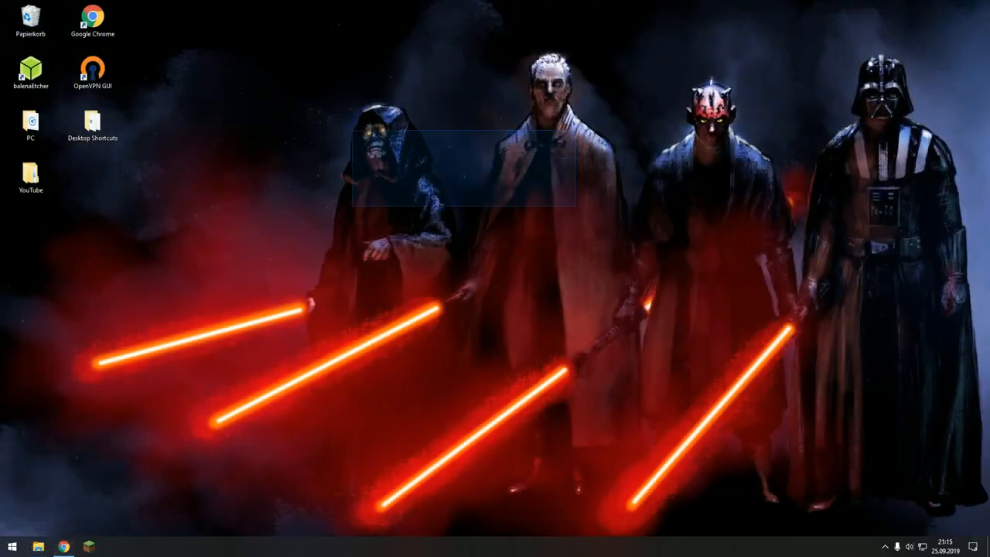
{"action": "left_click", "coordinate": [31, 73]}
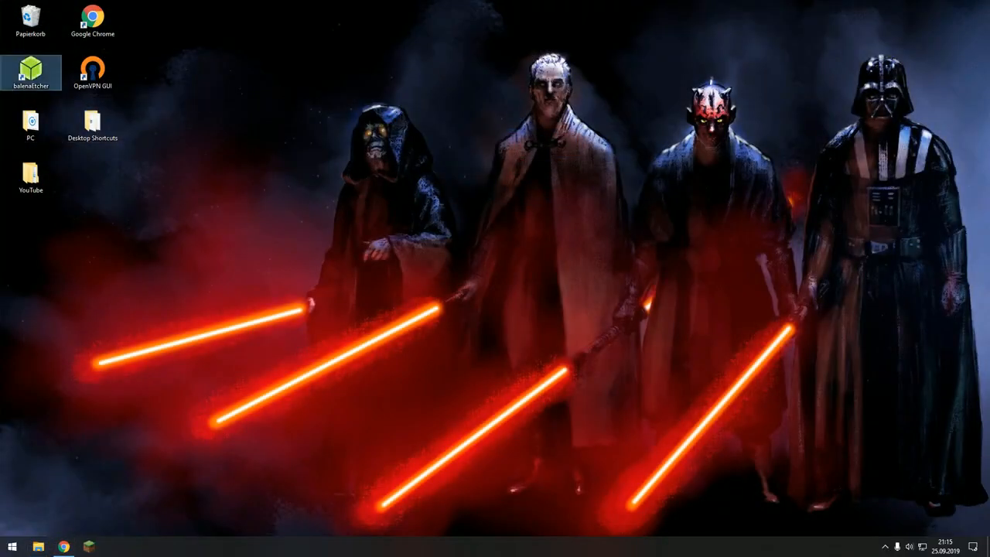
{"action": "double_click", "coordinate": [31, 69]}
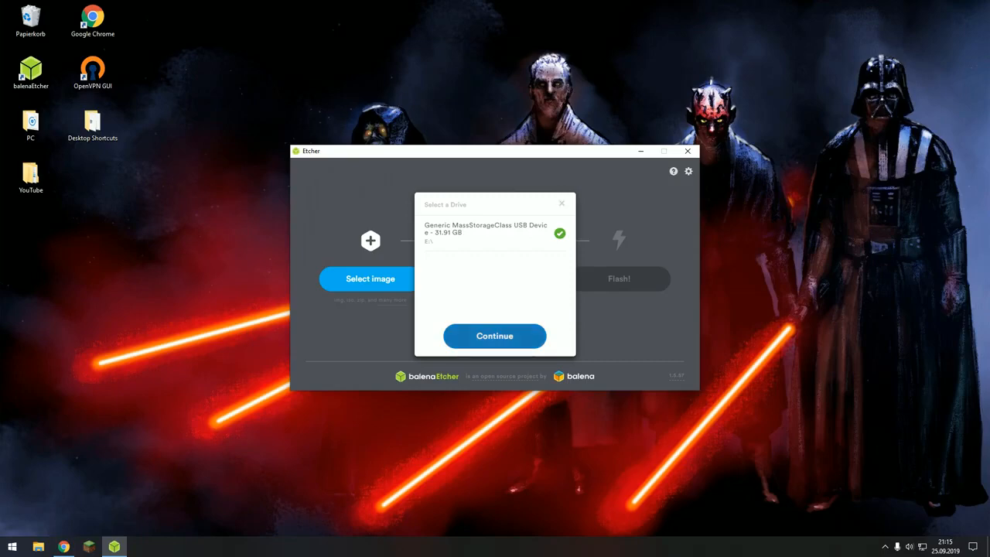
- Load 2019-07-10-raspbian-buster.zip as the image for the USB device and start flashing
{"action": "left_click", "coordinate": [495, 335]}
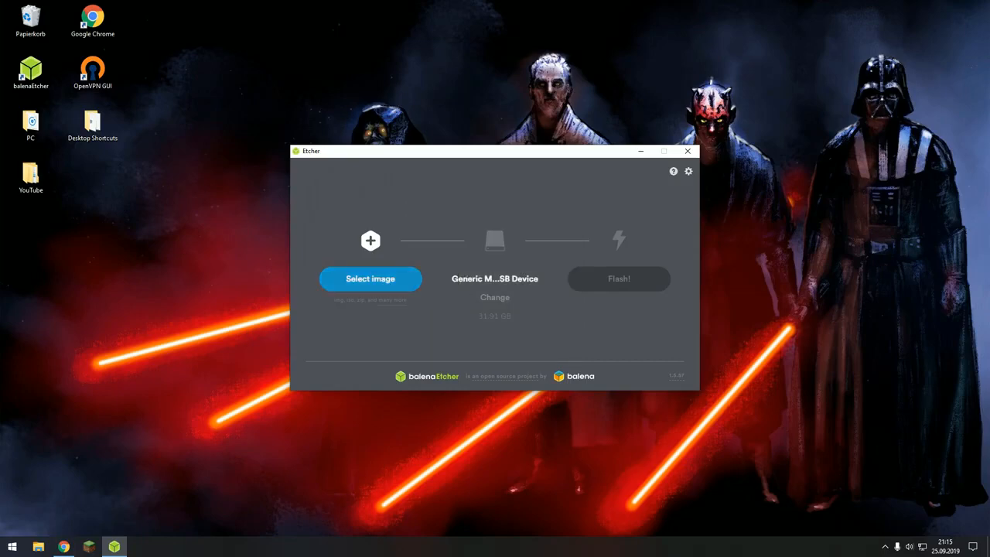
{"action": "left_click", "coordinate": [370, 278]}
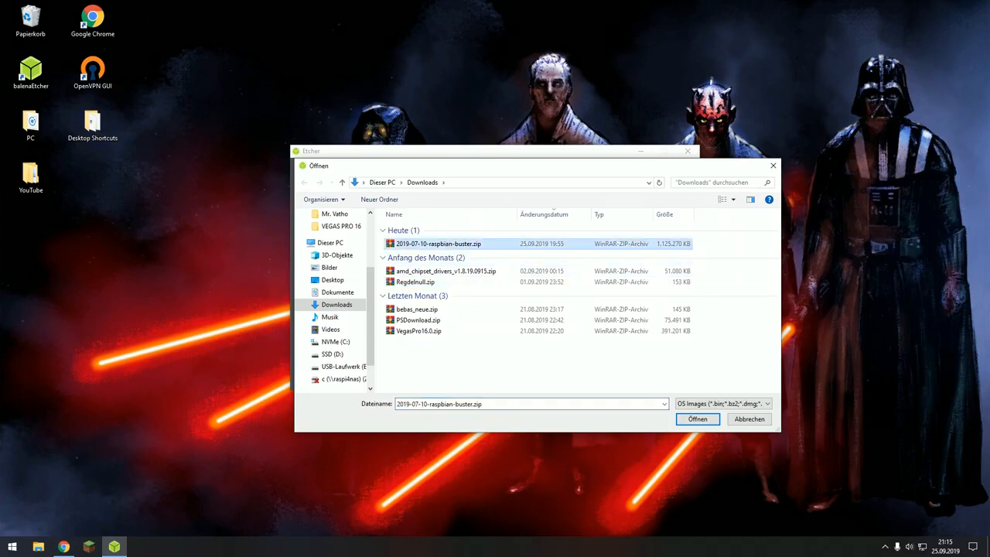
{"action": "left_click", "coordinate": [697, 417]}
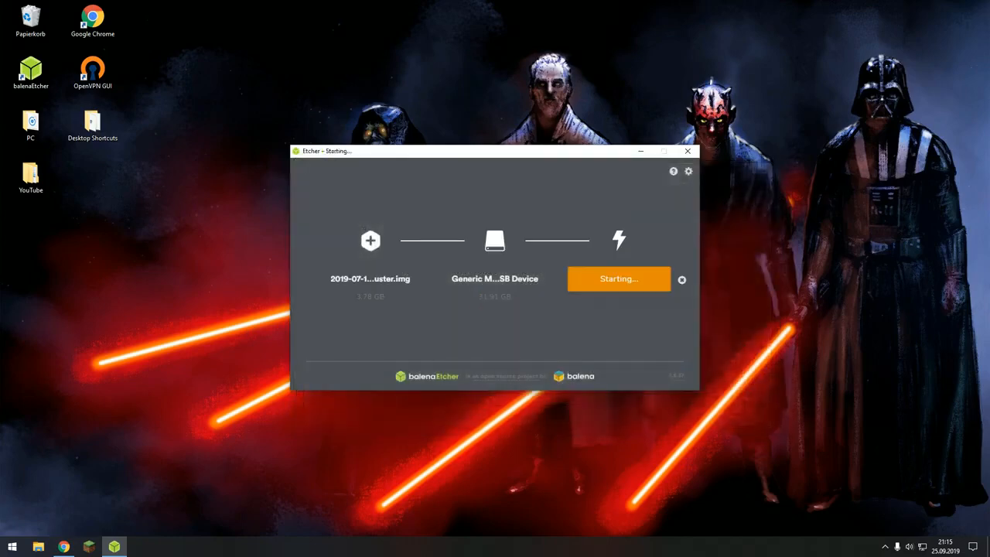